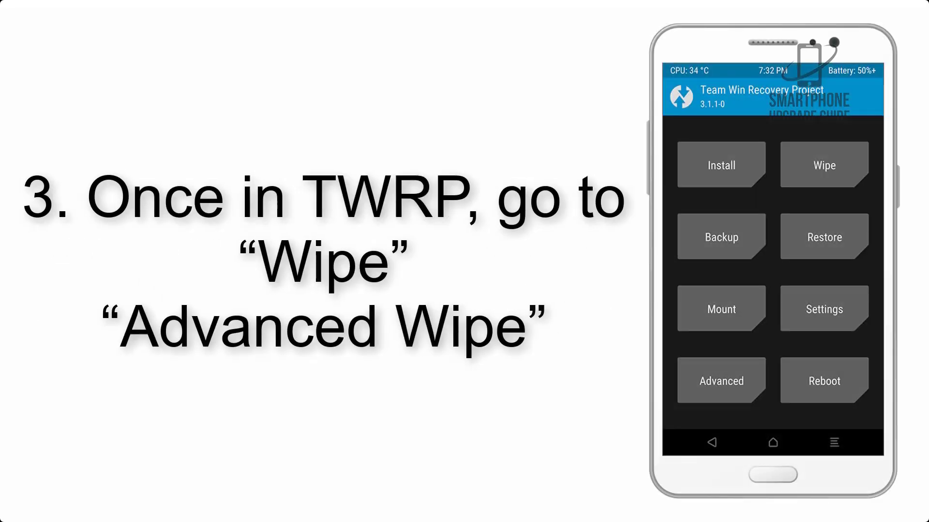
Reach the Advanced Wipe partition list from the Wipe menu
{"action": "left_click", "coordinate": [822, 165]}
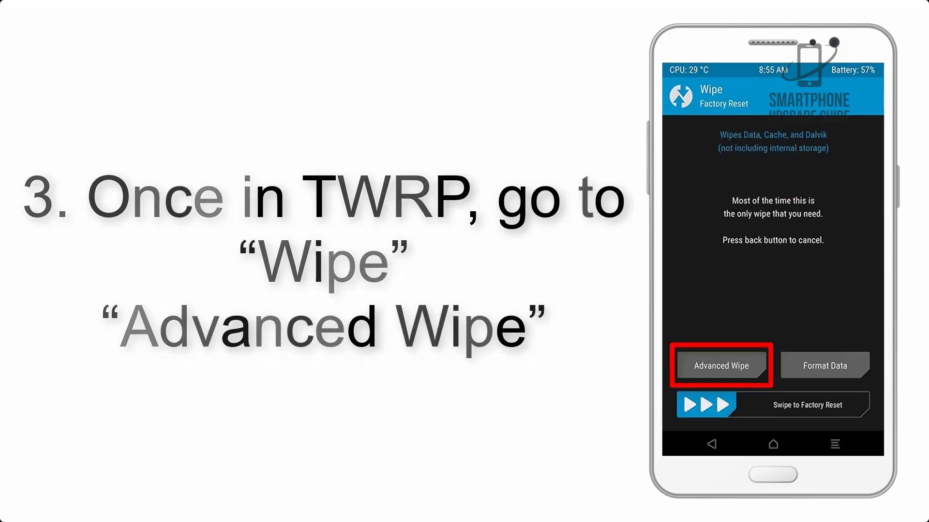
{"action": "left_click", "coordinate": [719, 365]}
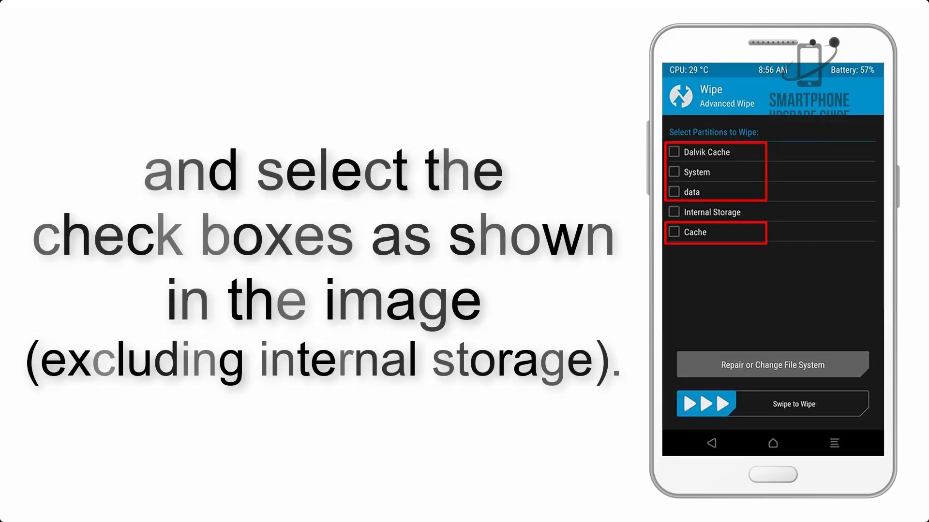